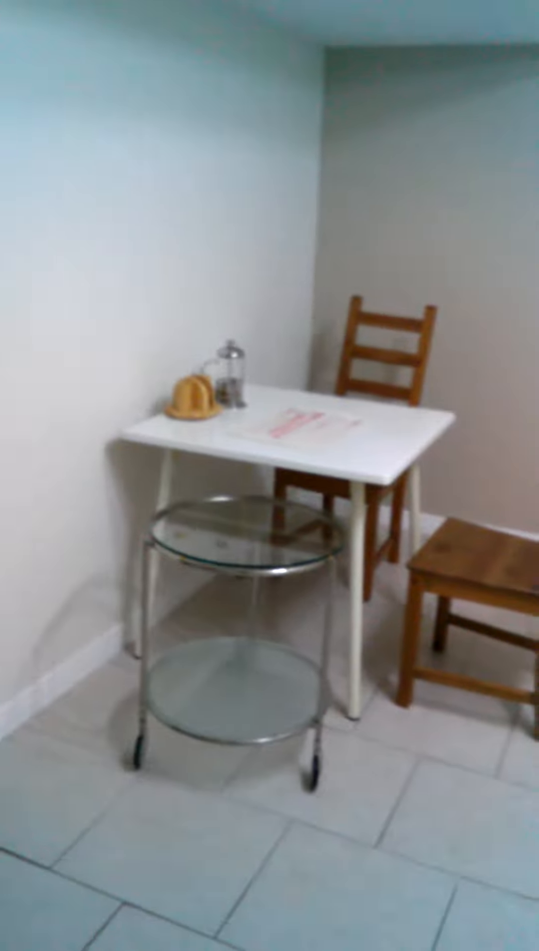
pyautogui.hscroll(3)
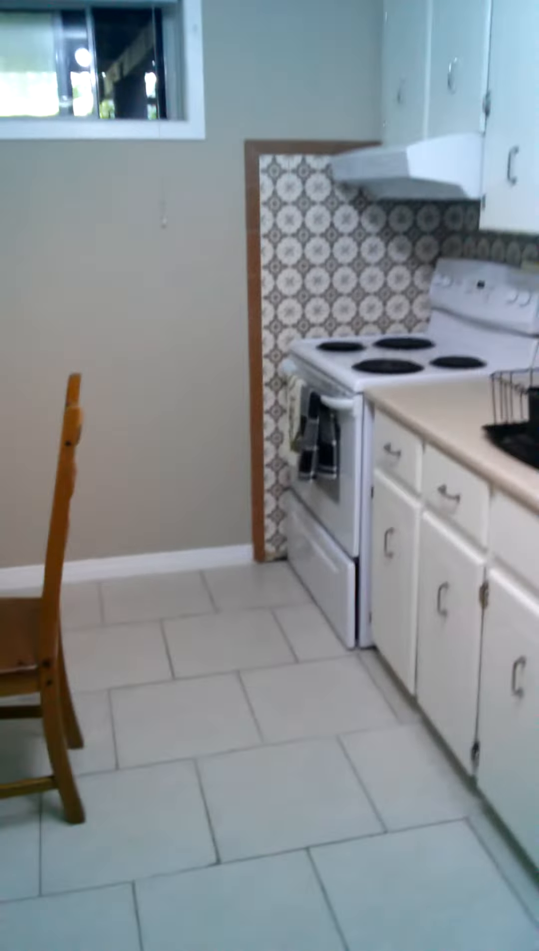